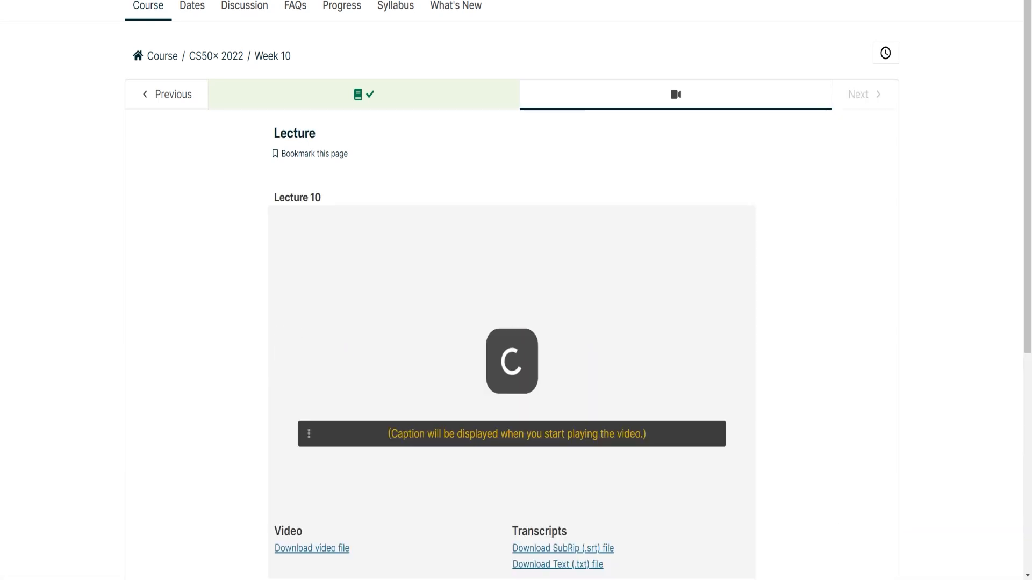
Step: Play the Lecture 10 video for Week 10 of CS50x 2022 and scroll below the player
{"action": "left_click", "coordinate": [511, 361]}
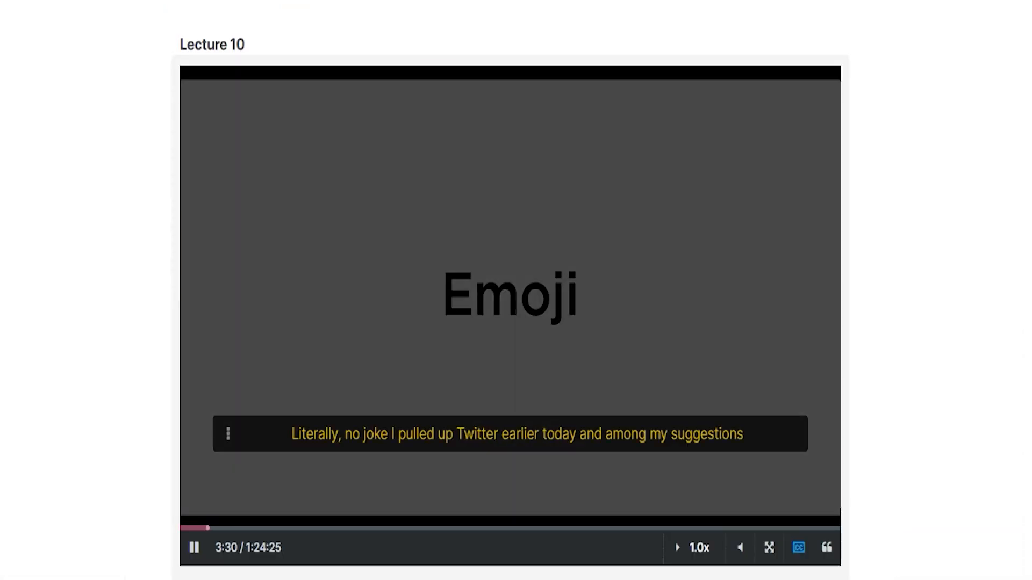
{"action": "scroll", "scroll_direction": "down", "scroll_amount": 3}
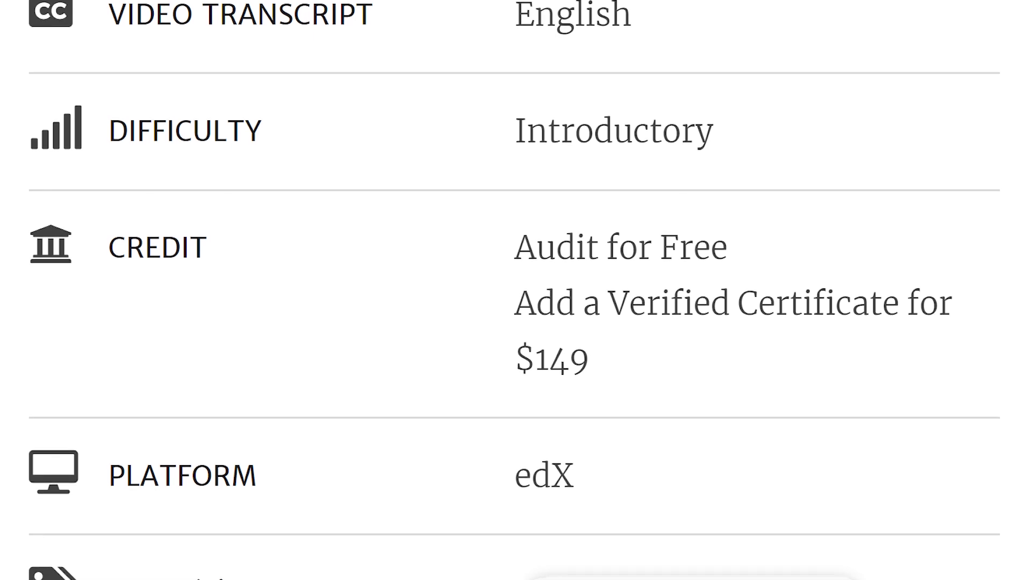
Step: Review the Harvard CS50 details table — 11 weeks, self-paced, credit — then the edX CS50 Programs list
{"action": "scroll", "scroll_direction": "down", "scroll_amount": 3}
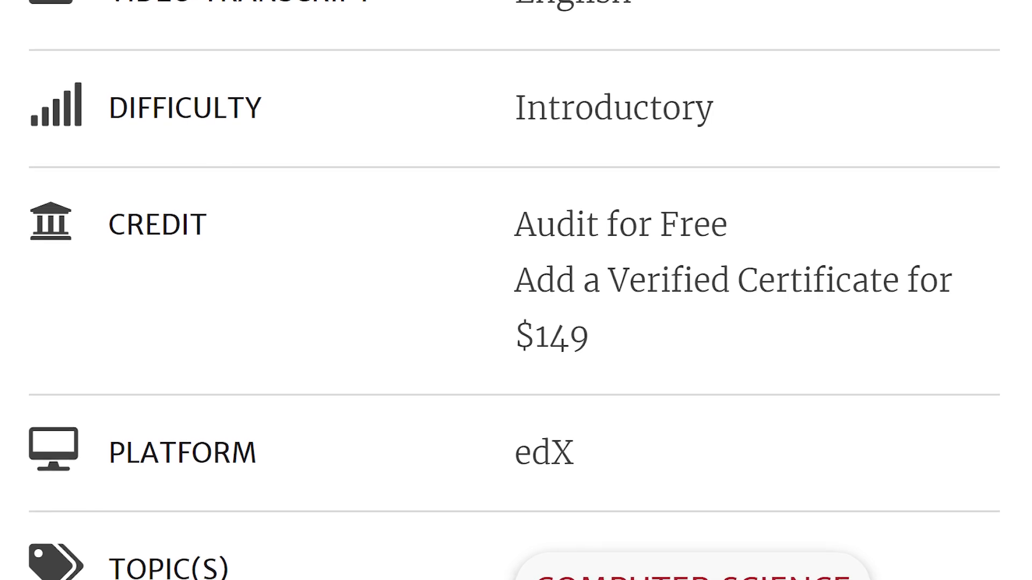
{"action": "scroll", "scroll_direction": "up", "scroll_amount": 3}
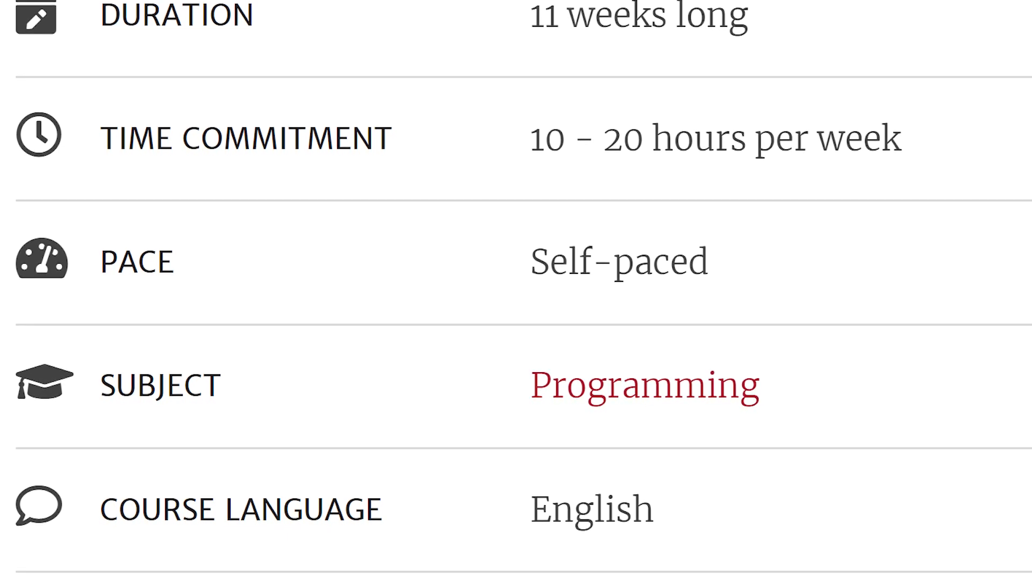
{"action": "scroll", "scroll_direction": "down", "scroll_amount": 3}
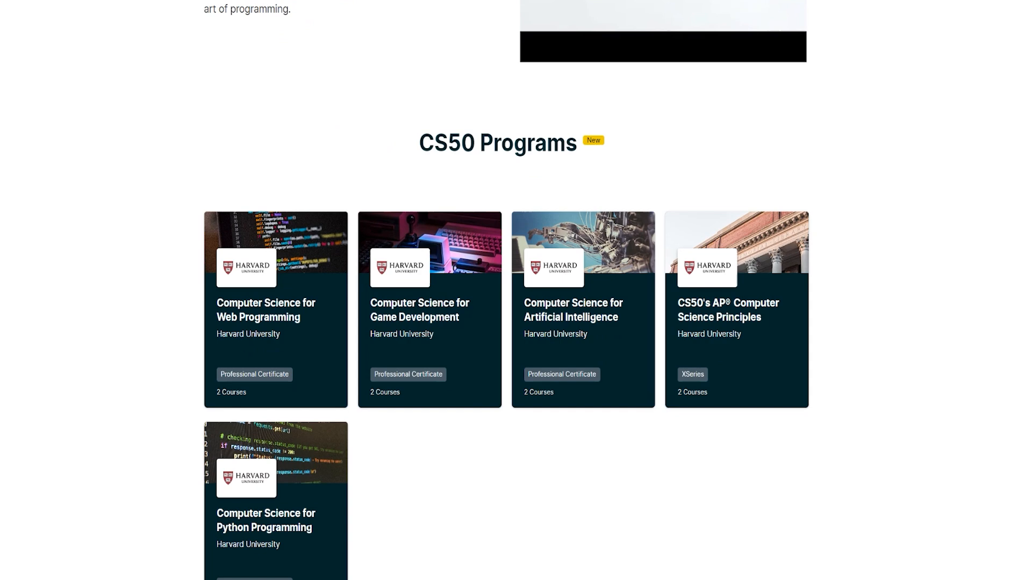
Step: Browse the CS50 Programs cards and expand CS50's Introduction to Computer Science under the Web certificate
{"action": "scroll", "scroll_direction": "down", "scroll_amount": 3}
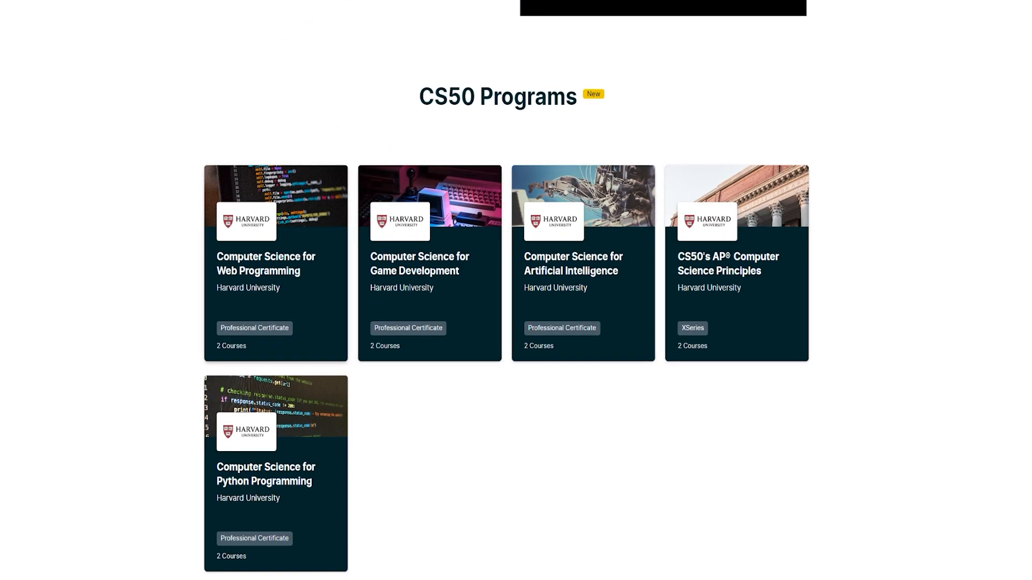
{"action": "scroll", "scroll_direction": "up", "scroll_amount": 3}
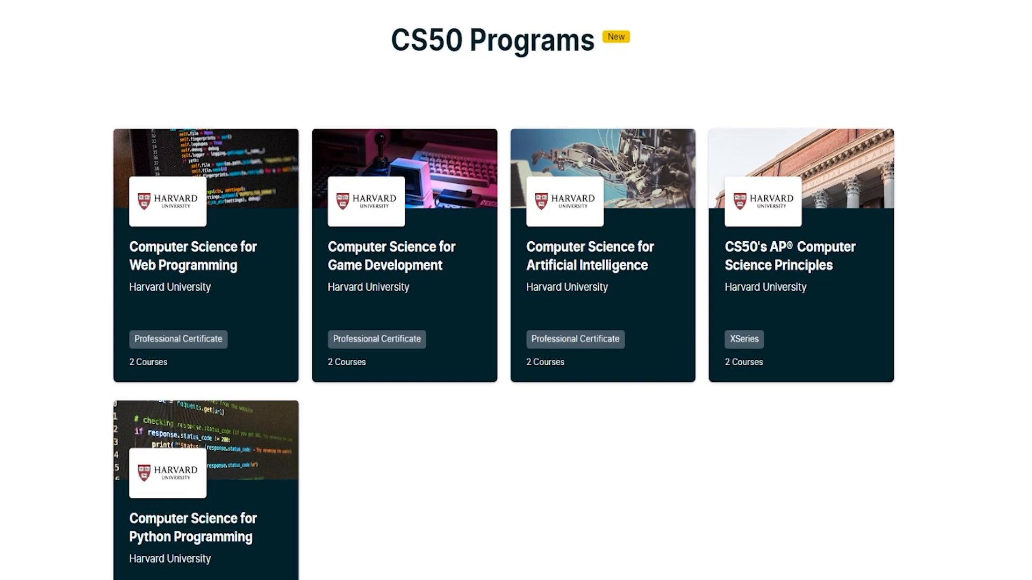
{"action": "scroll", "scroll_direction": "up", "scroll_amount": 3}
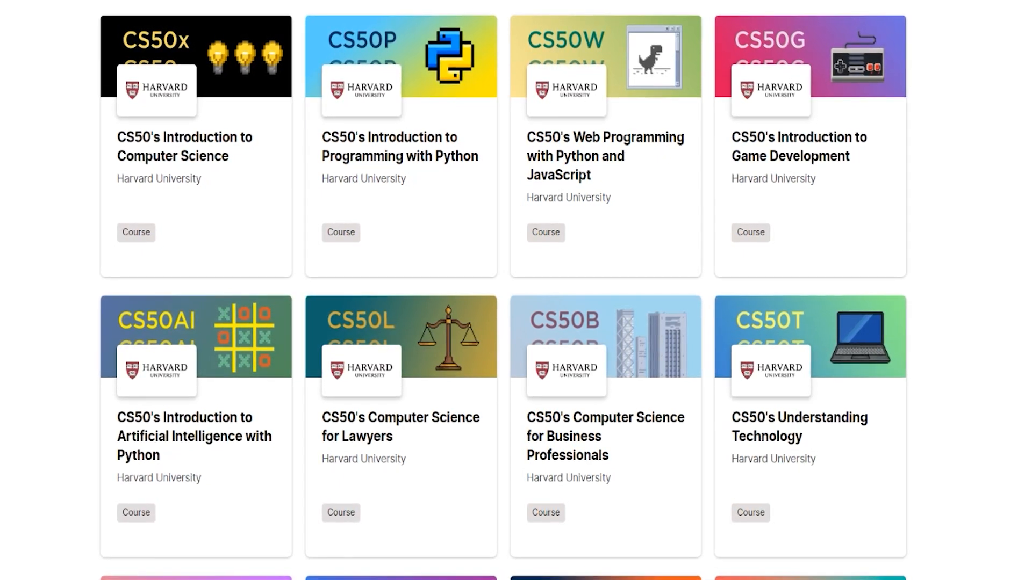
{"action": "scroll", "scroll_direction": "down", "scroll_amount": 3}
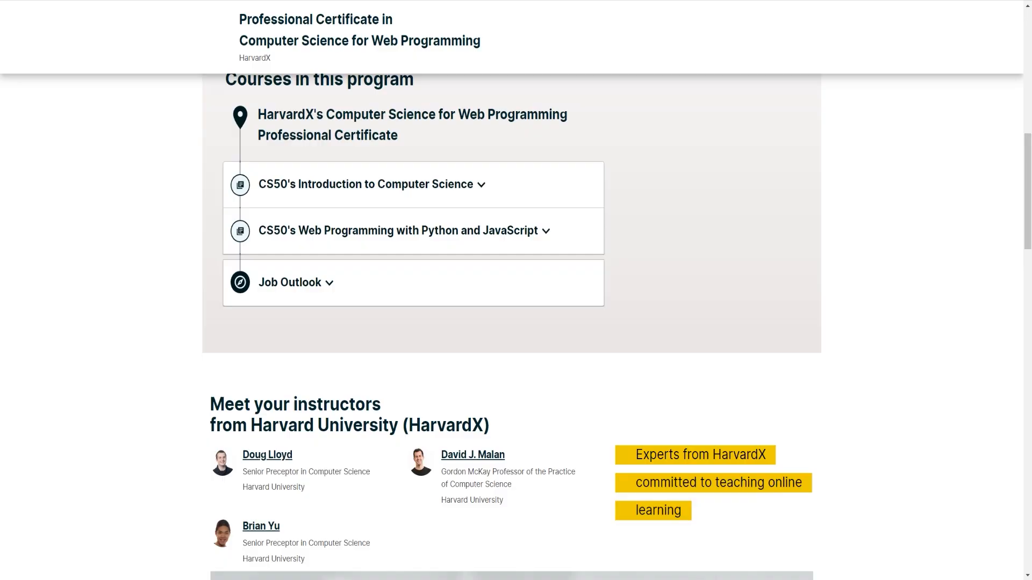
{"action": "left_click", "coordinate": [371, 184]}
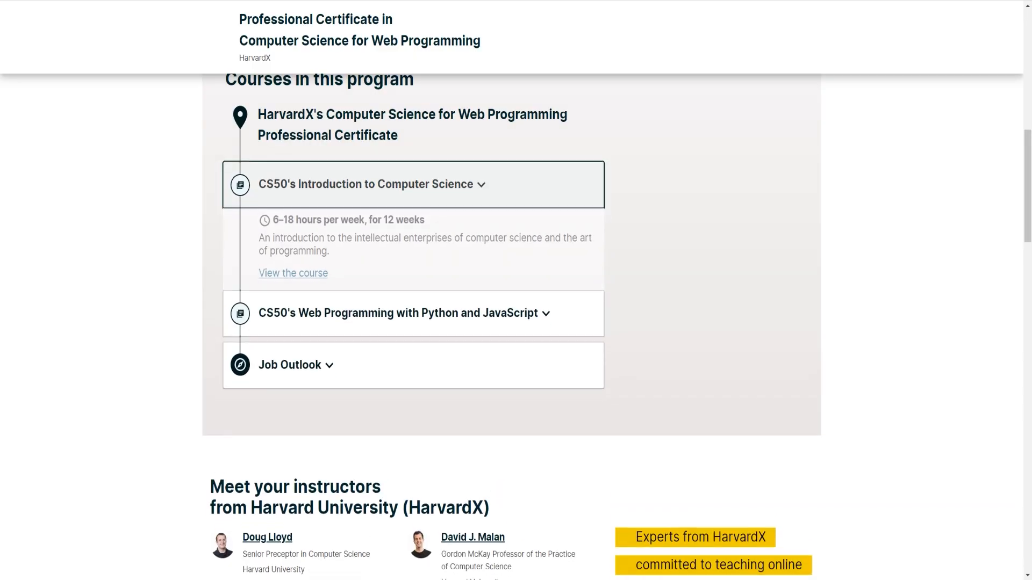
Step: View the Python Programming certificate's courses, then go to the CS50 Introduction to Computer Science course home
{"action": "left_click", "coordinate": [365, 184]}
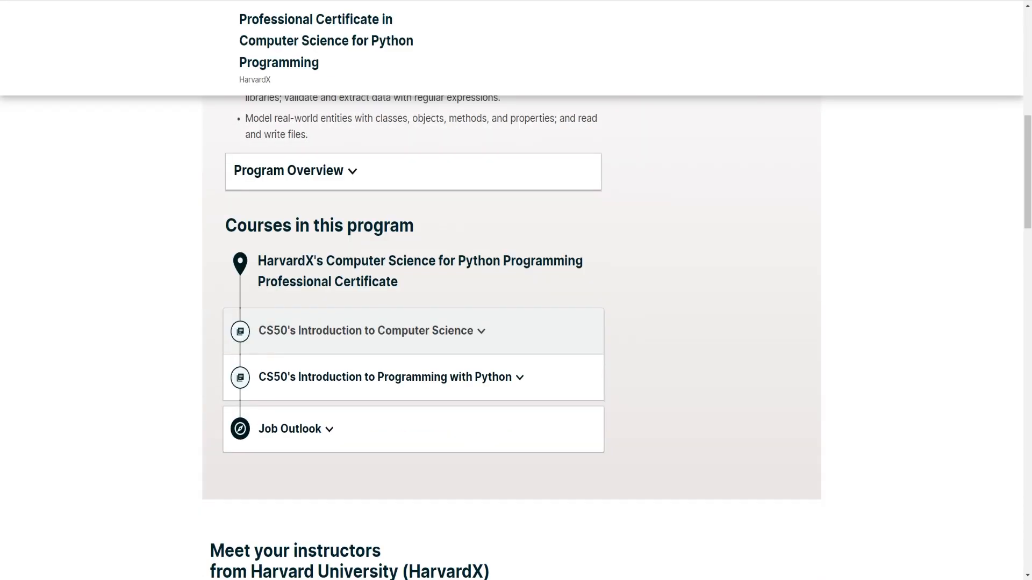
{"action": "left_click", "coordinate": [386, 377]}
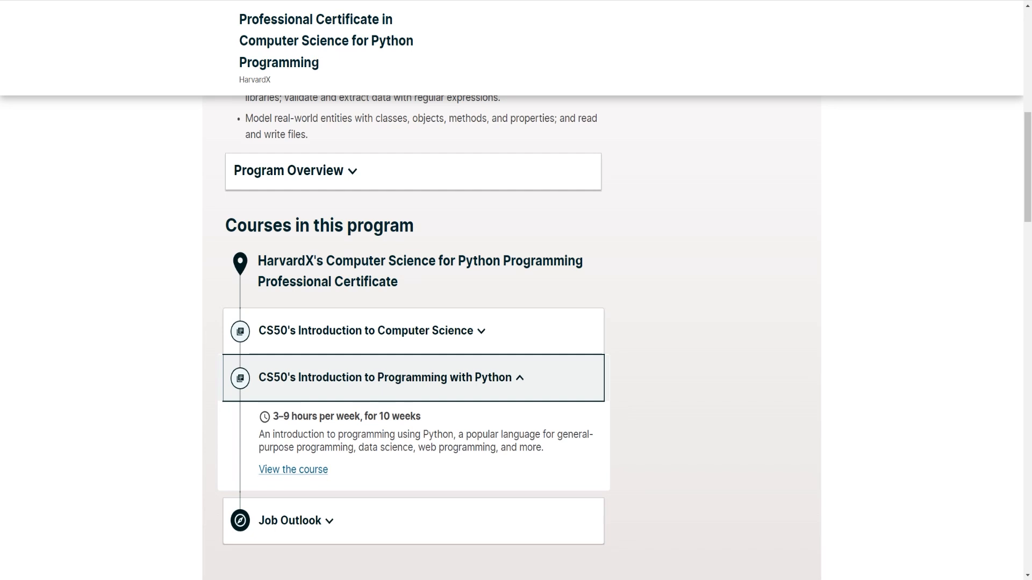
{"action": "left_click", "coordinate": [293, 470]}
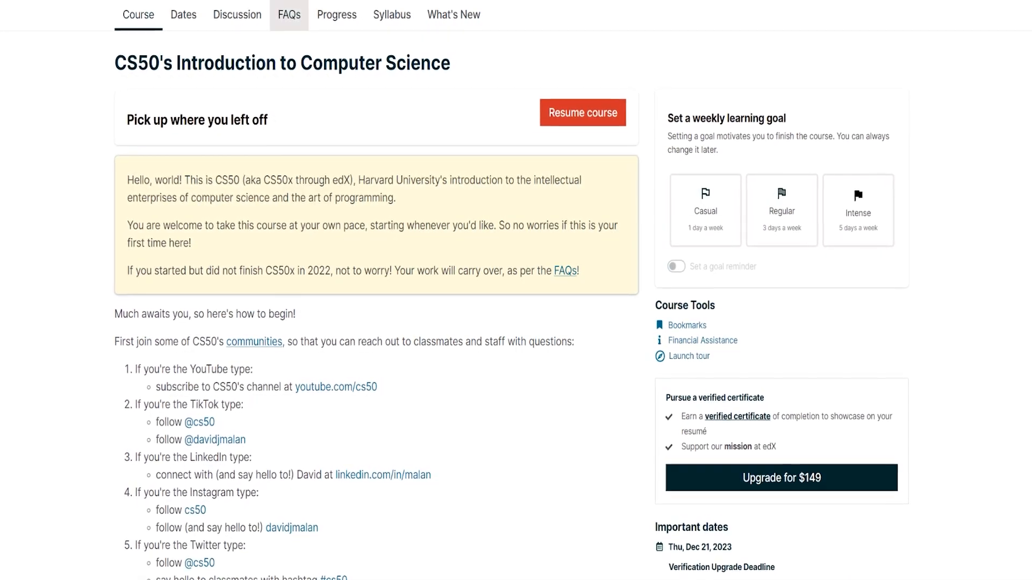
Step: Look over the CS50 course home and community links, then go to the Syllabus
{"action": "scroll", "scroll_direction": "down", "scroll_amount": 3}
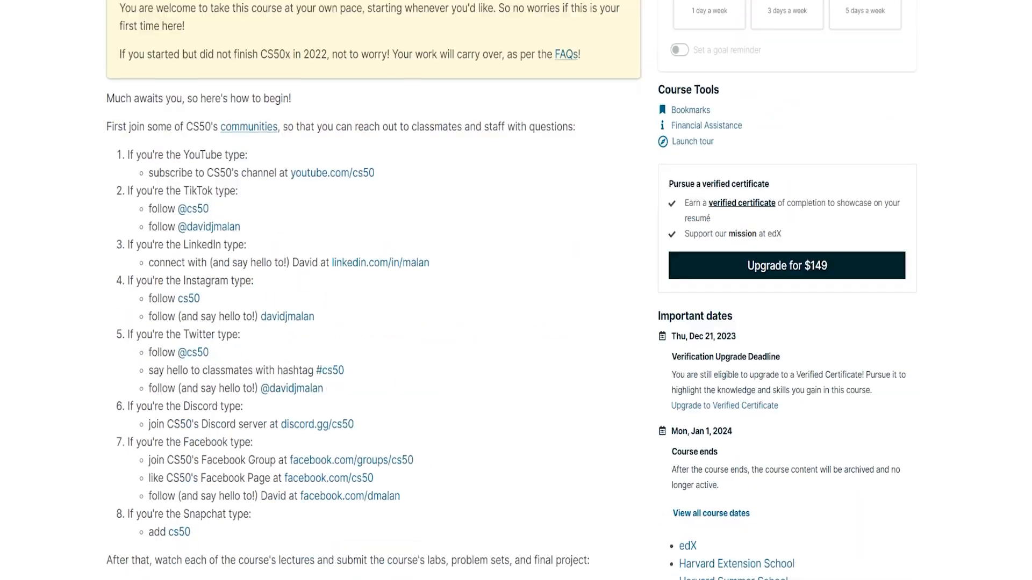
{"action": "scroll", "scroll_direction": "up", "scroll_amount": 3}
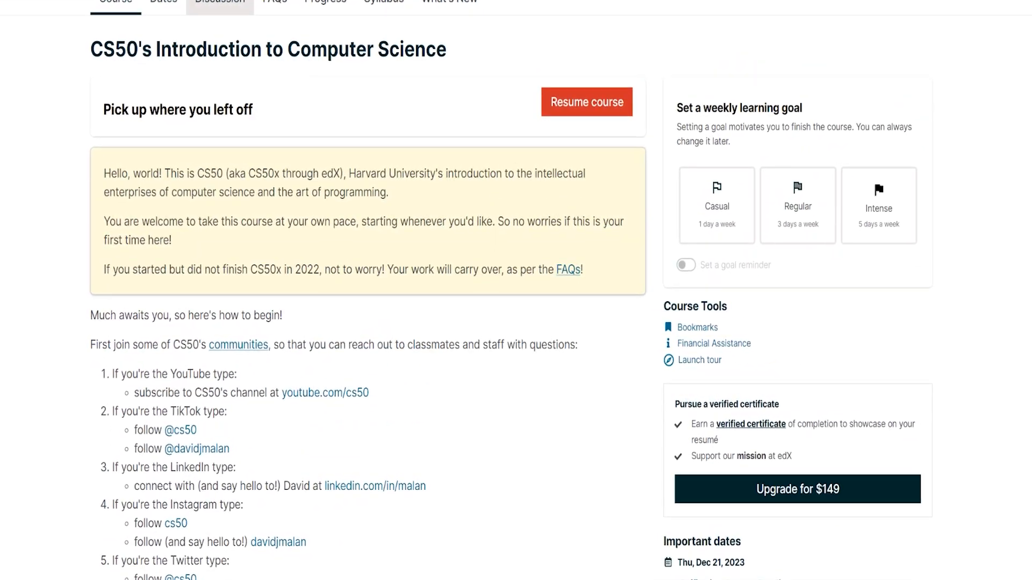
{"action": "scroll", "scroll_direction": "up", "scroll_amount": 3}
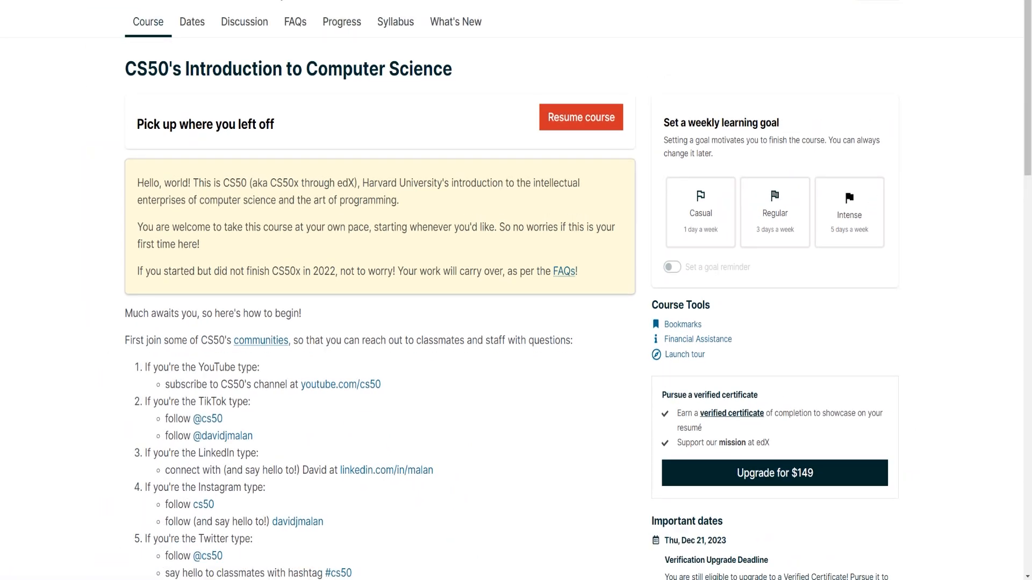
{"action": "left_click", "coordinate": [396, 22]}
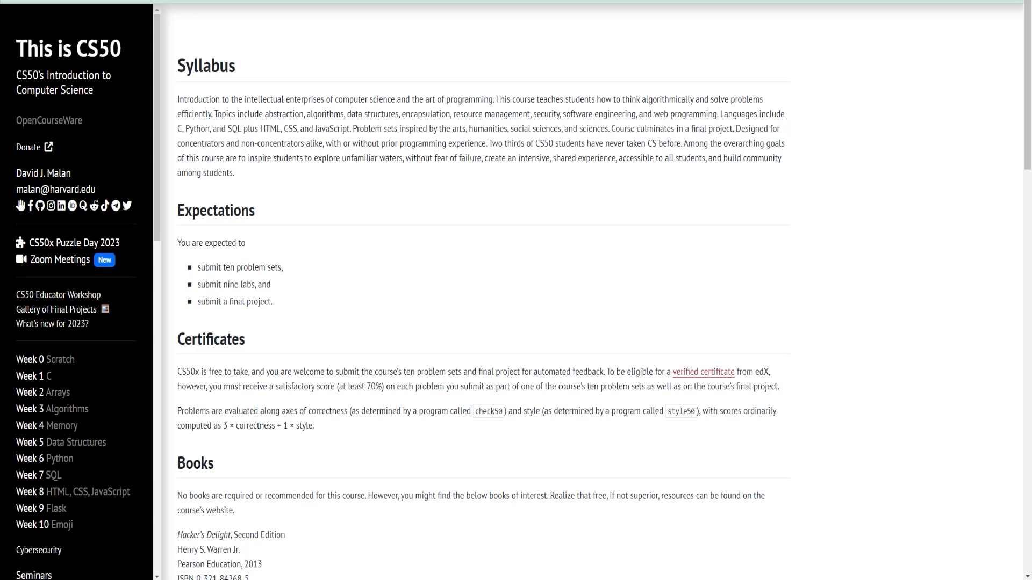
Step: Read the CS50x syllabus Certificates, Books and Lectures sections, then go to the Final Project page
{"action": "scroll", "scroll_direction": "down", "scroll_amount": 3}
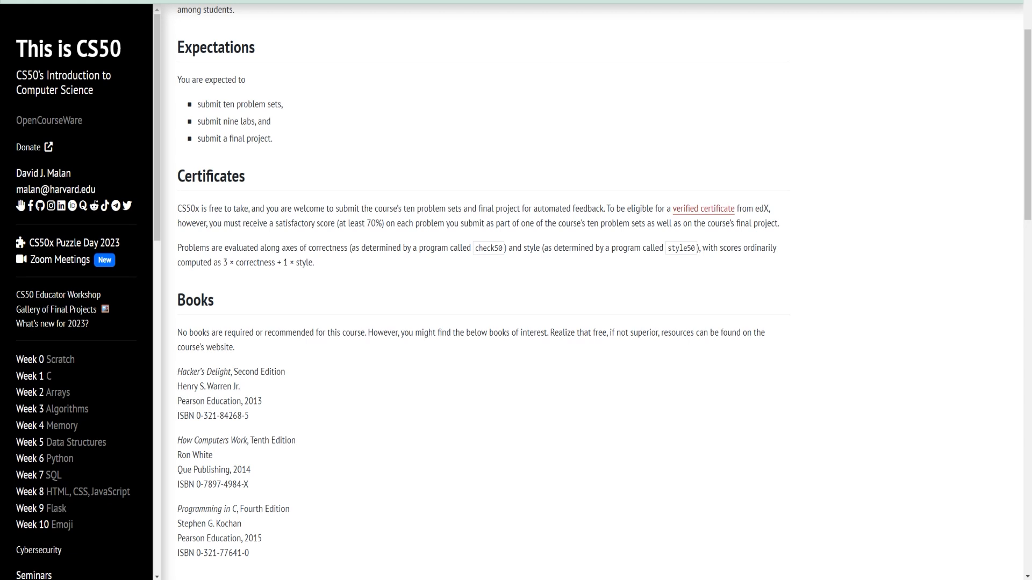
{"action": "scroll", "scroll_direction": "down", "scroll_amount": 3}
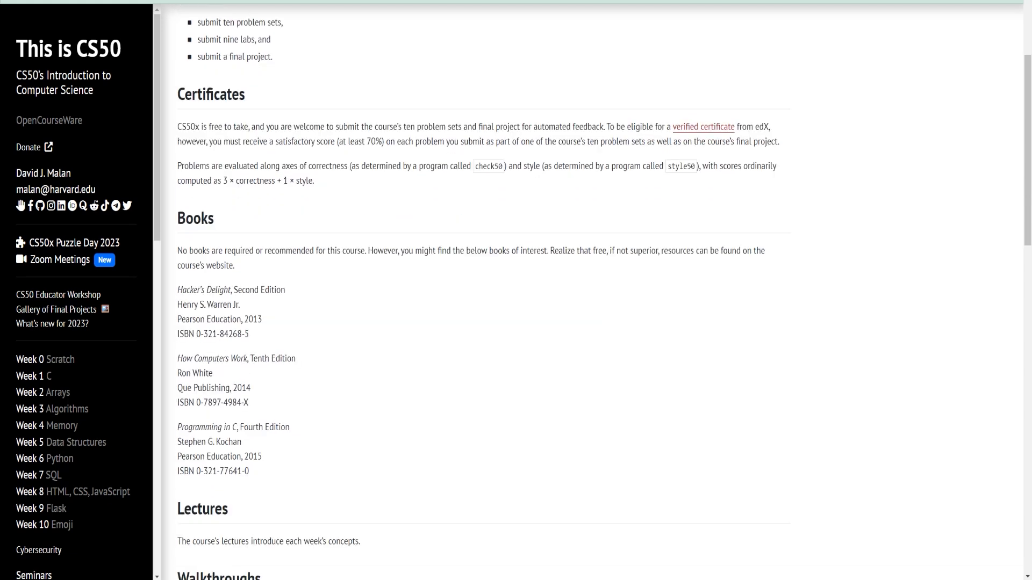
{"action": "scroll", "scroll_direction": "down", "scroll_amount": 3}
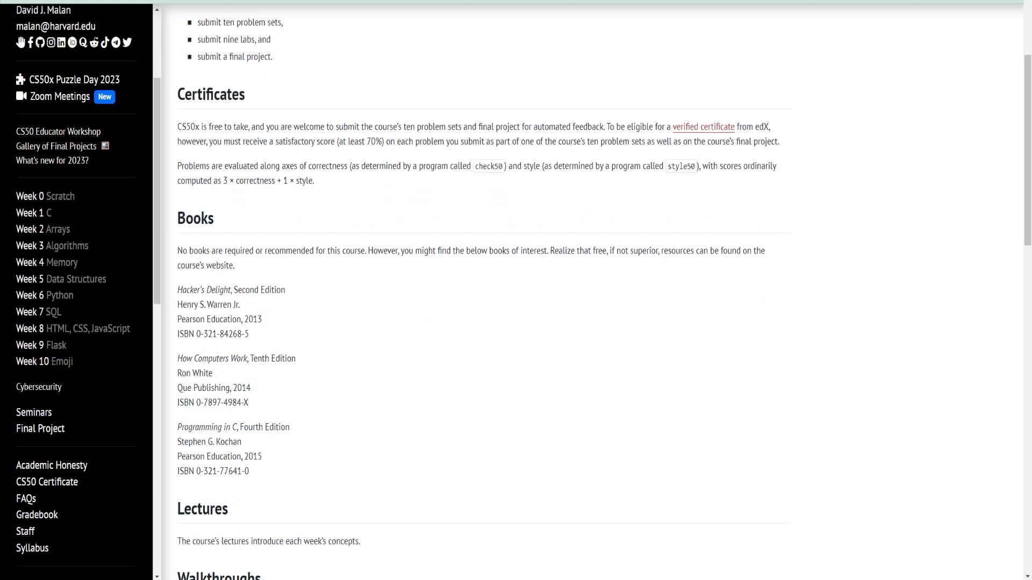
{"action": "mouse_move", "coordinate": [58, 131]}
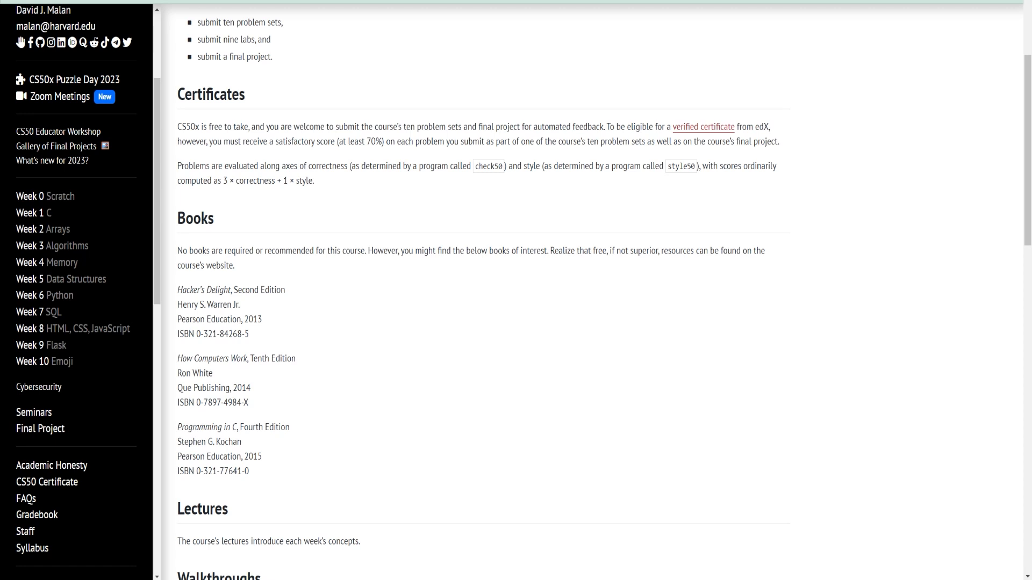
{"action": "scroll", "scroll_direction": "down", "scroll_amount": 3}
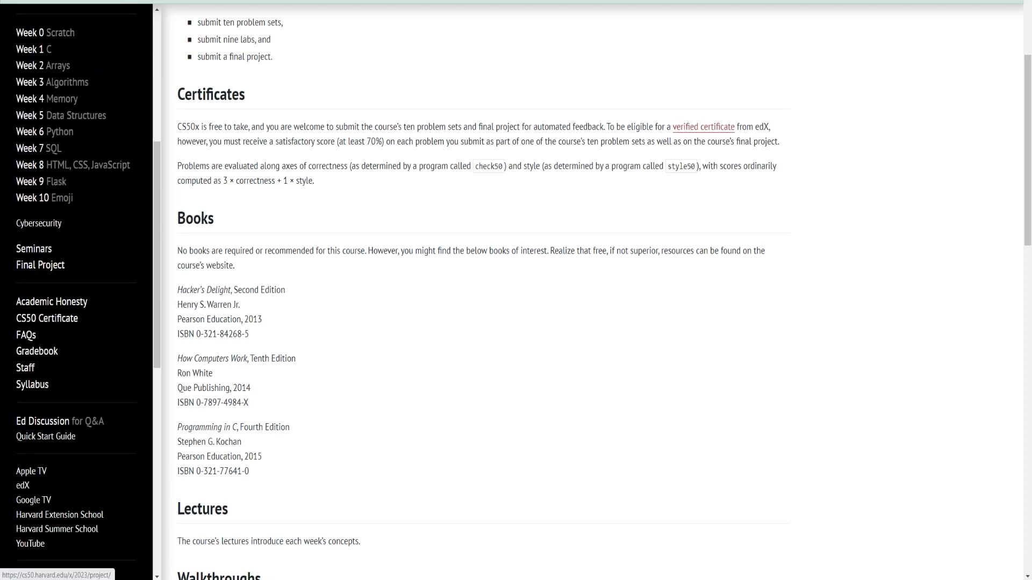
{"action": "mouse_move", "coordinate": [33, 248]}
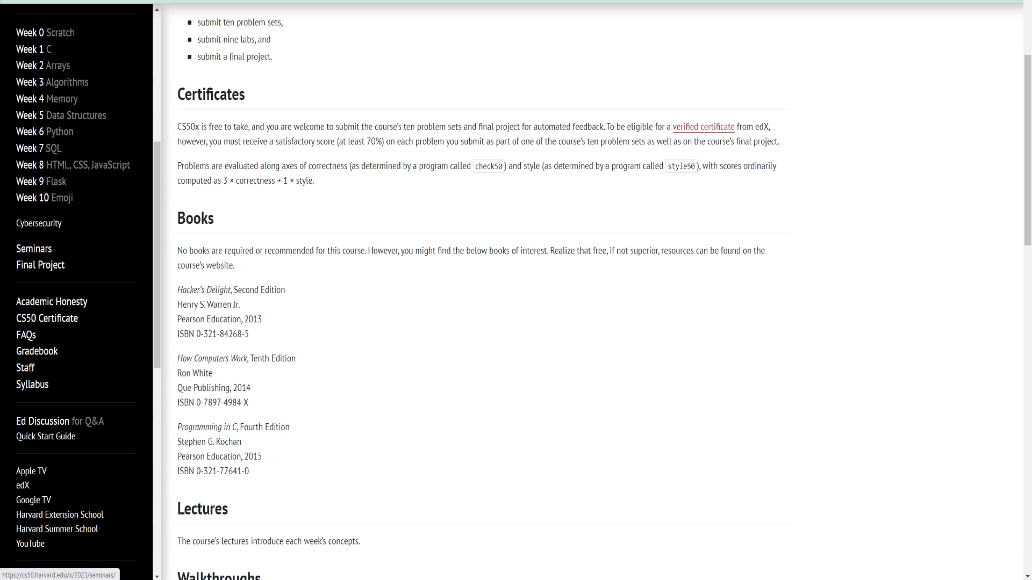
{"action": "left_click", "coordinate": [39, 264]}
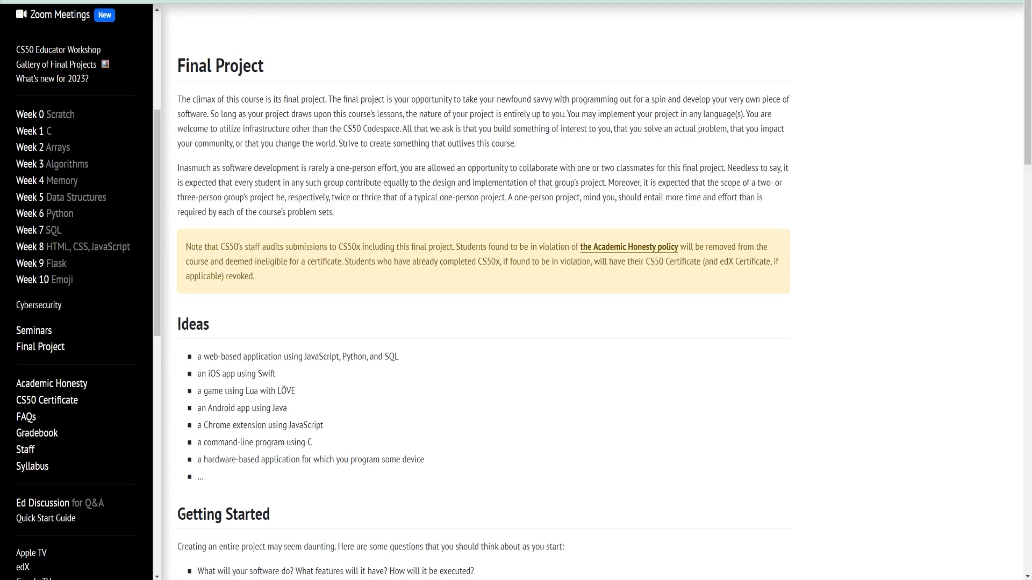
Step: Read the Final Project requirements and ideas, then view the CS50 Certificate page with its sample certificate
{"action": "scroll", "scroll_direction": "down", "scroll_amount": 3}
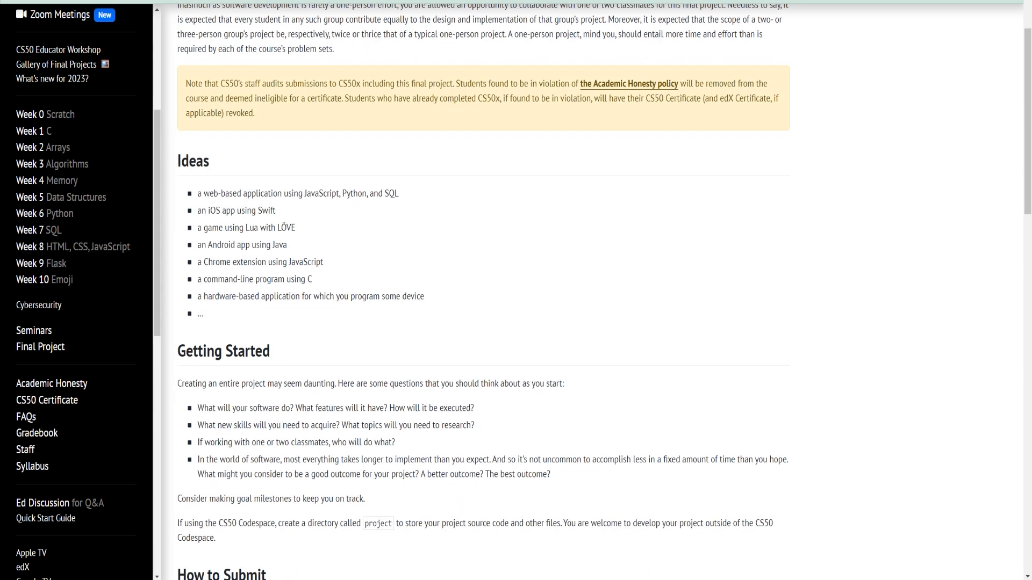
{"action": "scroll", "scroll_direction": "up", "scroll_amount": 3}
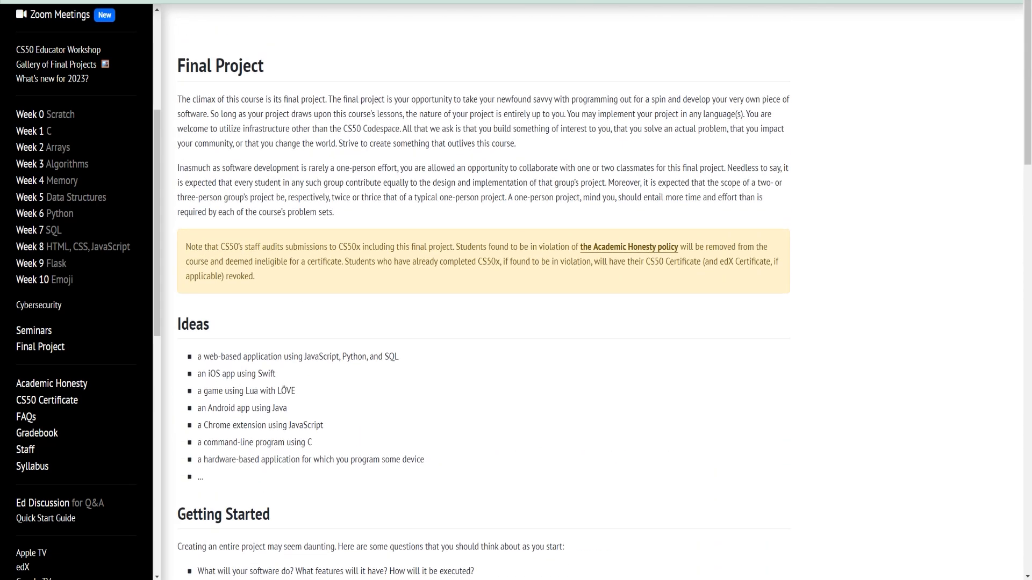
{"action": "left_click", "coordinate": [47, 400]}
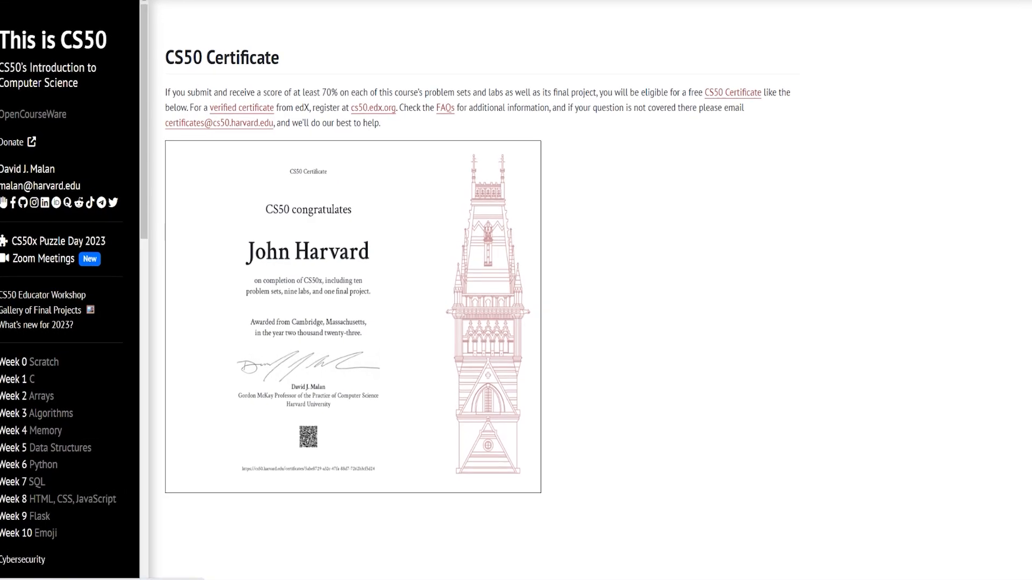
{"action": "scroll", "scroll_direction": "up", "scroll_amount": 3}
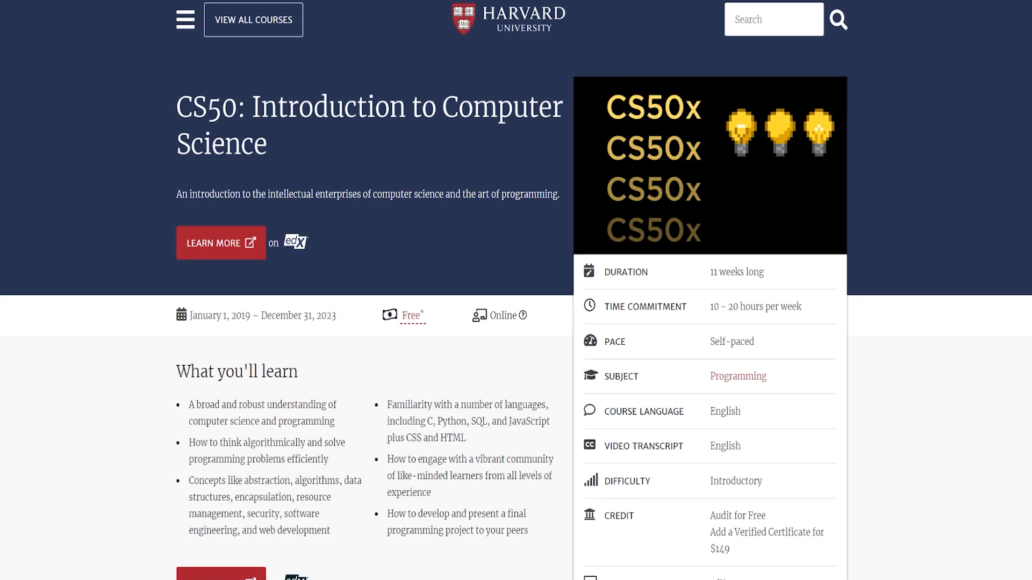
Step: Scroll through the Harvard CS50 page's details, description, topics and associated school
{"action": "scroll", "scroll_direction": "down", "scroll_amount": 3}
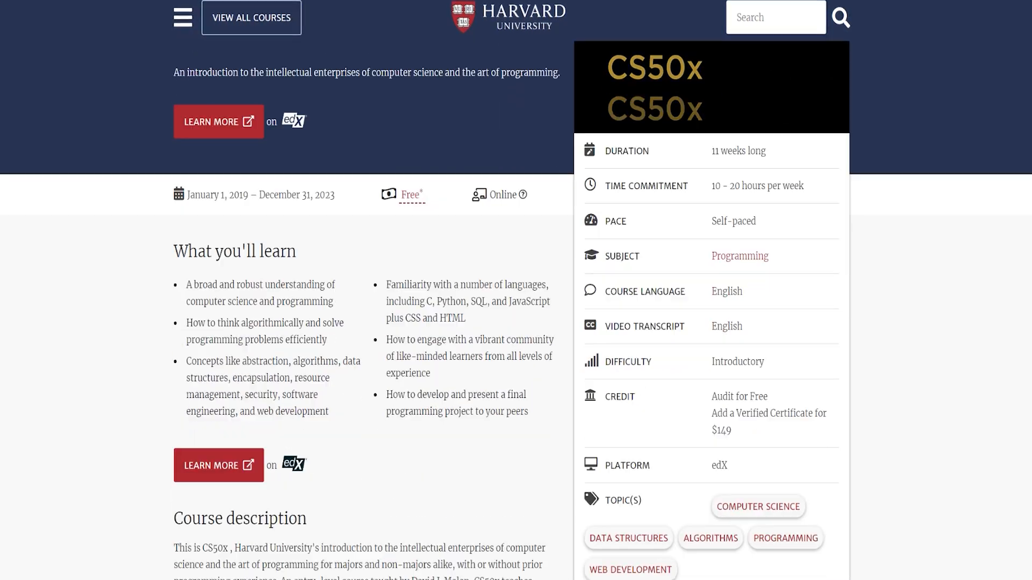
{"action": "scroll", "scroll_direction": "down", "scroll_amount": 3}
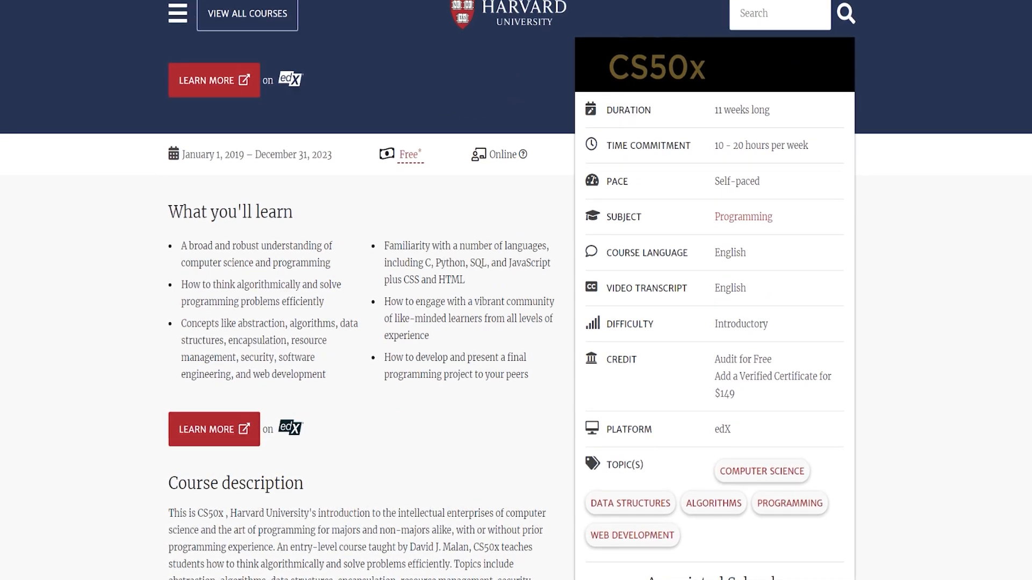
{"action": "scroll", "scroll_direction": "down", "scroll_amount": 3}
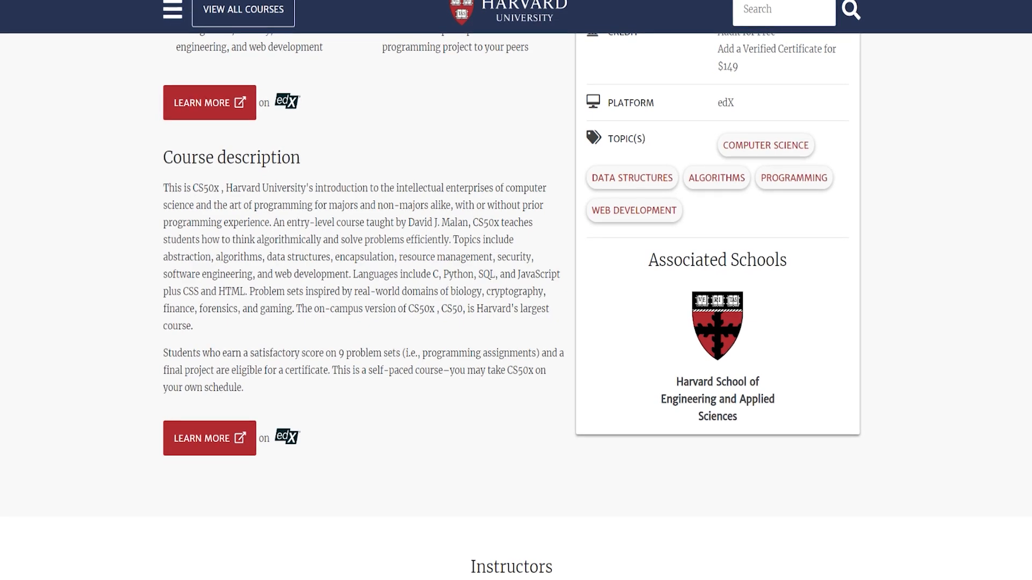
{"action": "scroll", "scroll_direction": "down", "scroll_amount": 3}
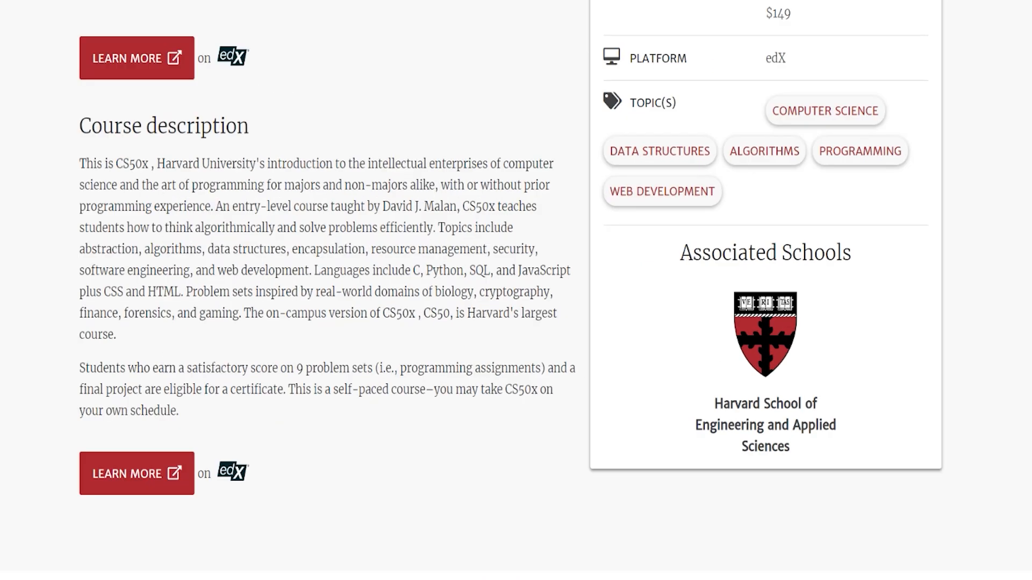
{"action": "scroll", "scroll_direction": "up", "scroll_amount": 3}
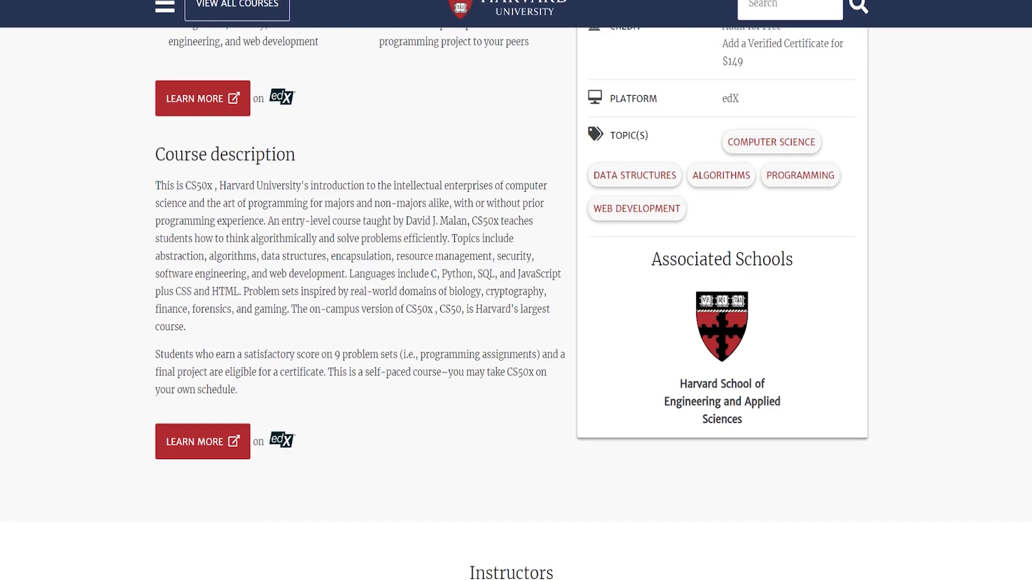
{"action": "scroll", "scroll_direction": "down", "scroll_amount": 3}
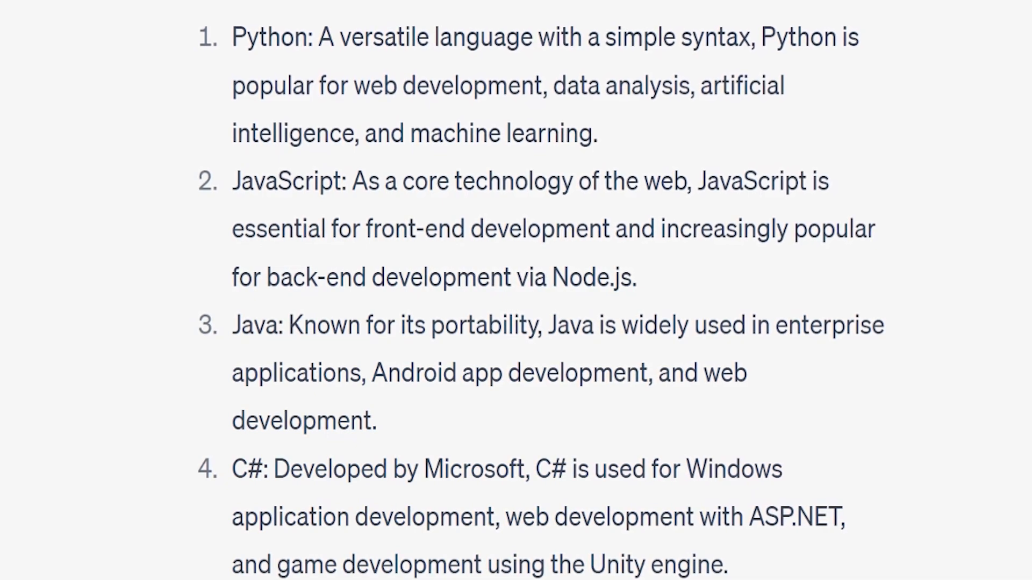
Step: Scroll the ChatGPT list of popular languages from Python and JavaScript down to Kotlin, PHP and Go
{"action": "scroll", "scroll_direction": "down", "scroll_amount": 3}
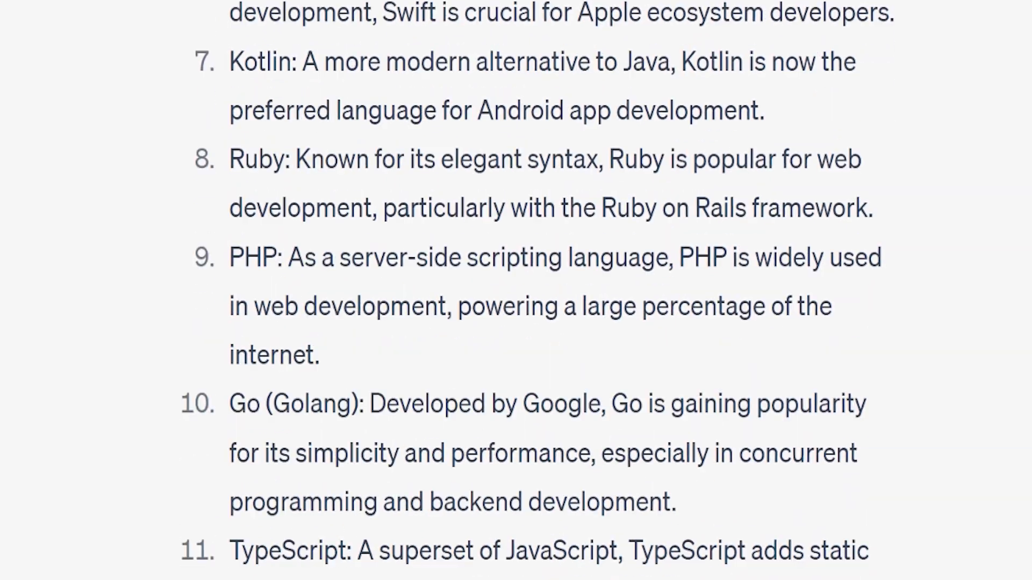
{"action": "scroll", "scroll_direction": "down", "scroll_amount": 3}
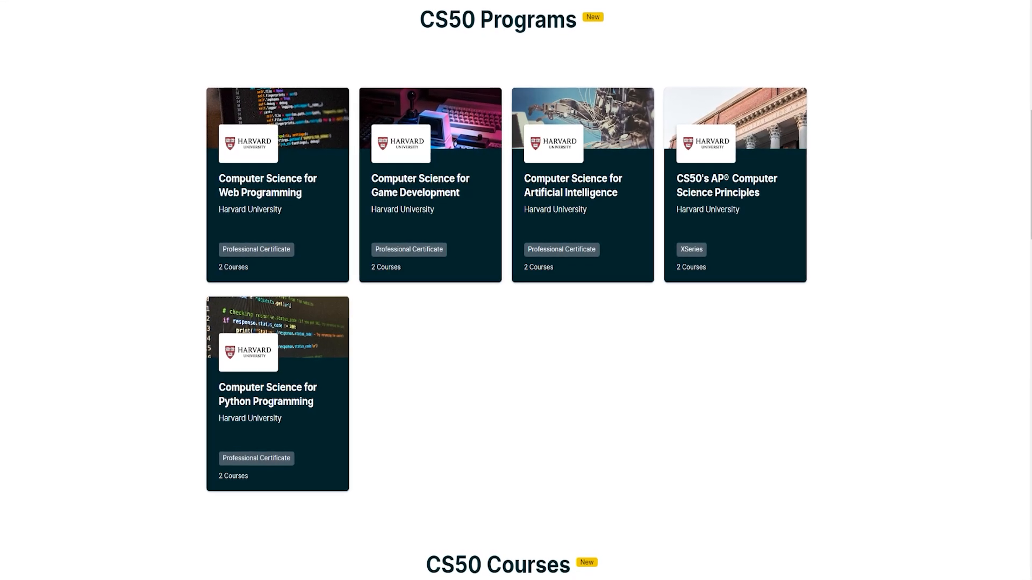
Step: Open the Computer Science for Python Programming certificate from the CS50 Programs cards
{"action": "left_click", "coordinate": [276, 393]}
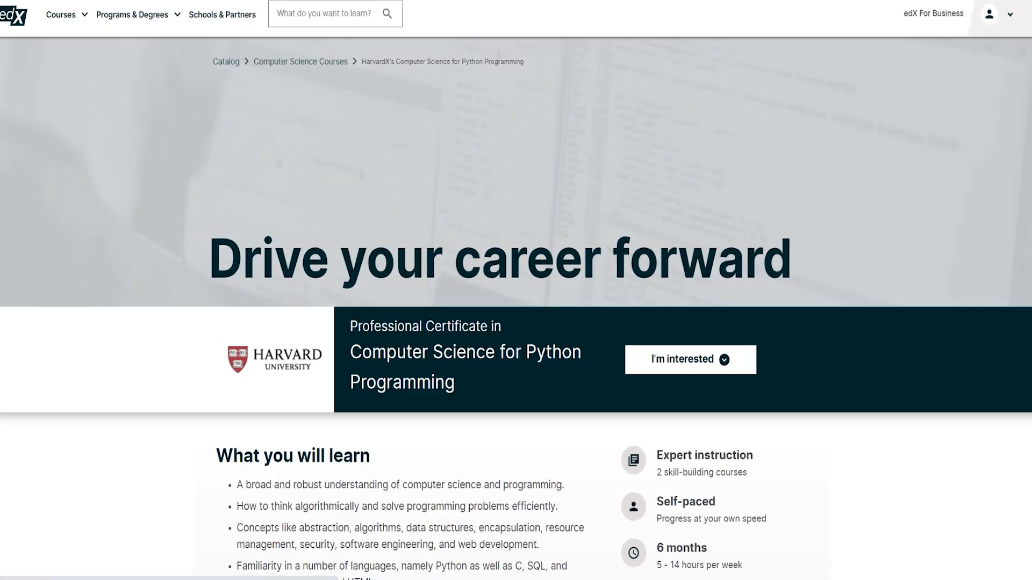
{"action": "scroll", "scroll_direction": "down", "scroll_amount": 3}
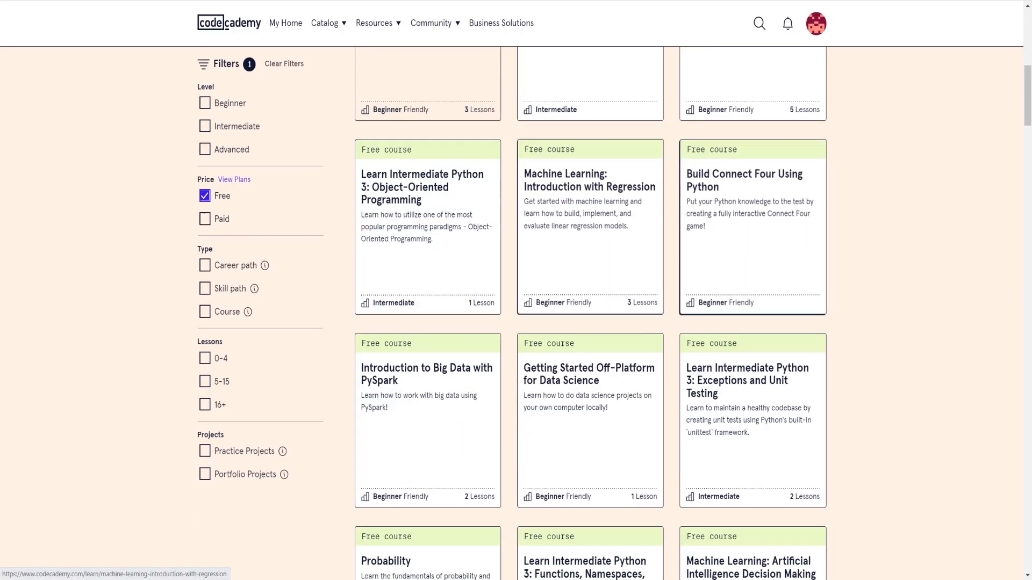
Step: Scroll the Codecademy free-course catalog down to Linear Regression in Python and Differential Calculus
{"action": "scroll", "scroll_direction": "down", "scroll_amount": 3}
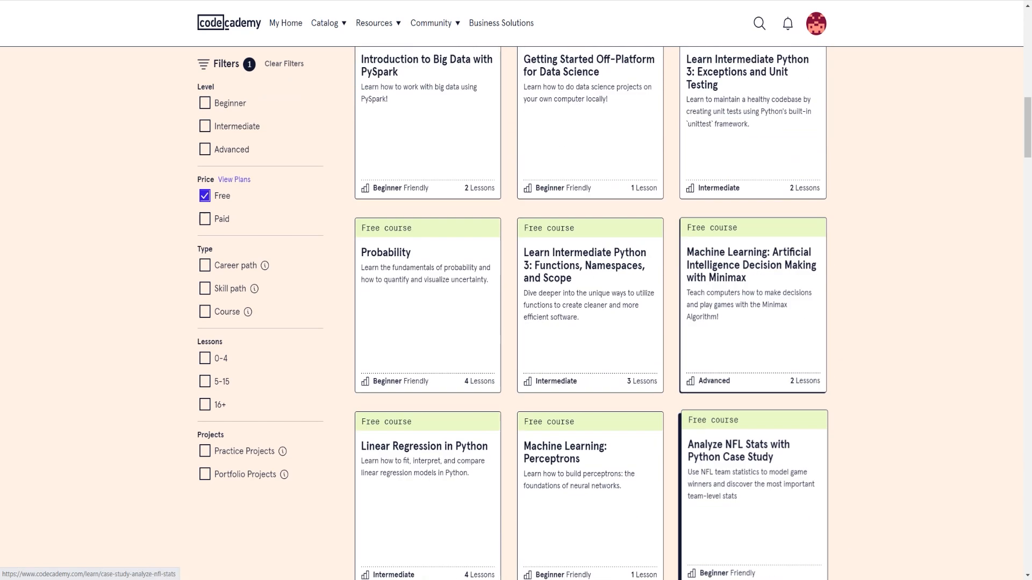
{"action": "scroll", "scroll_direction": "down", "scroll_amount": 3}
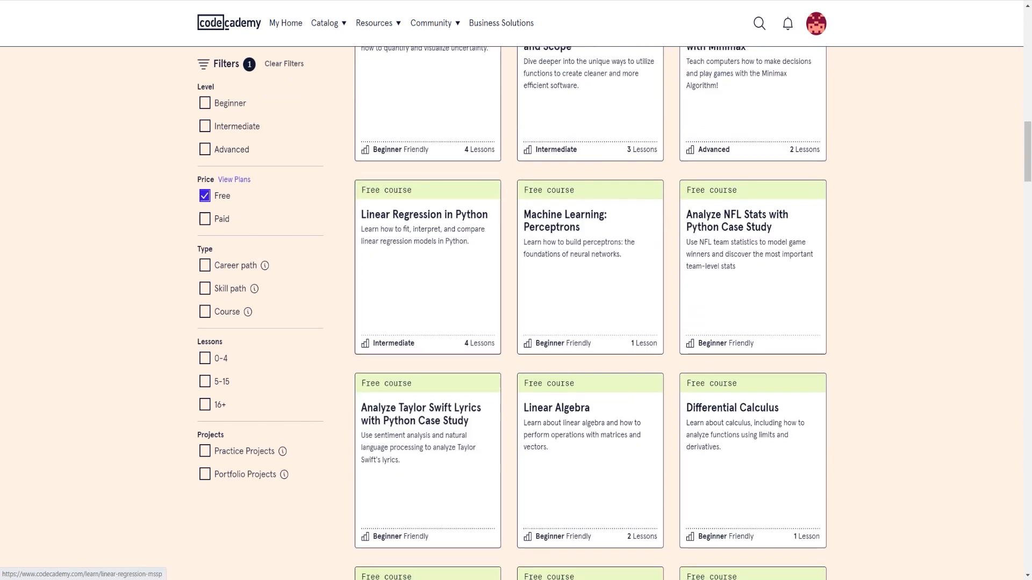